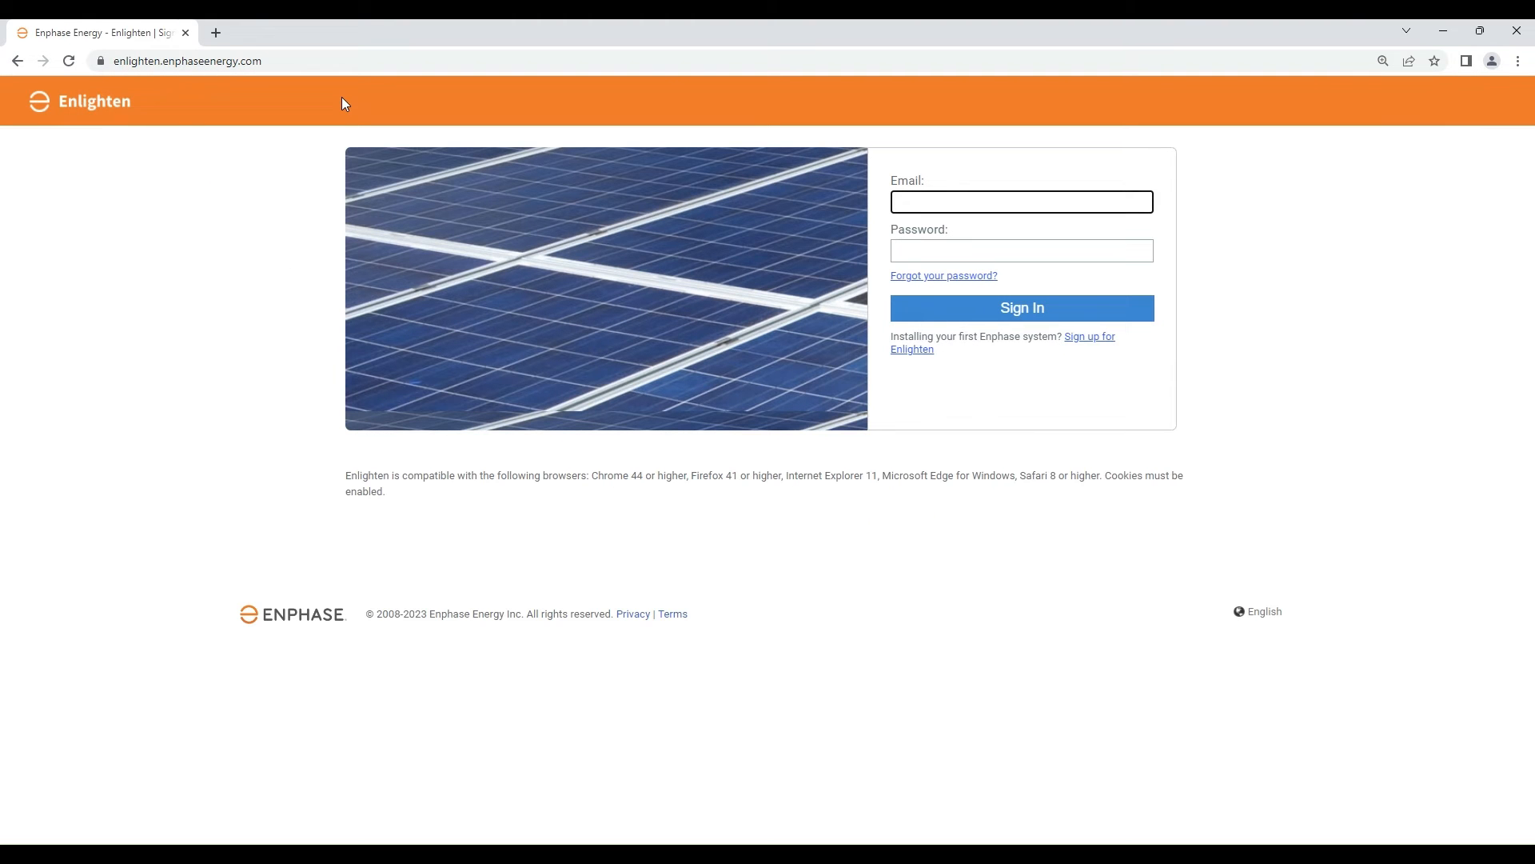
{"action": "mouse_move", "coordinate": [960, 361]}
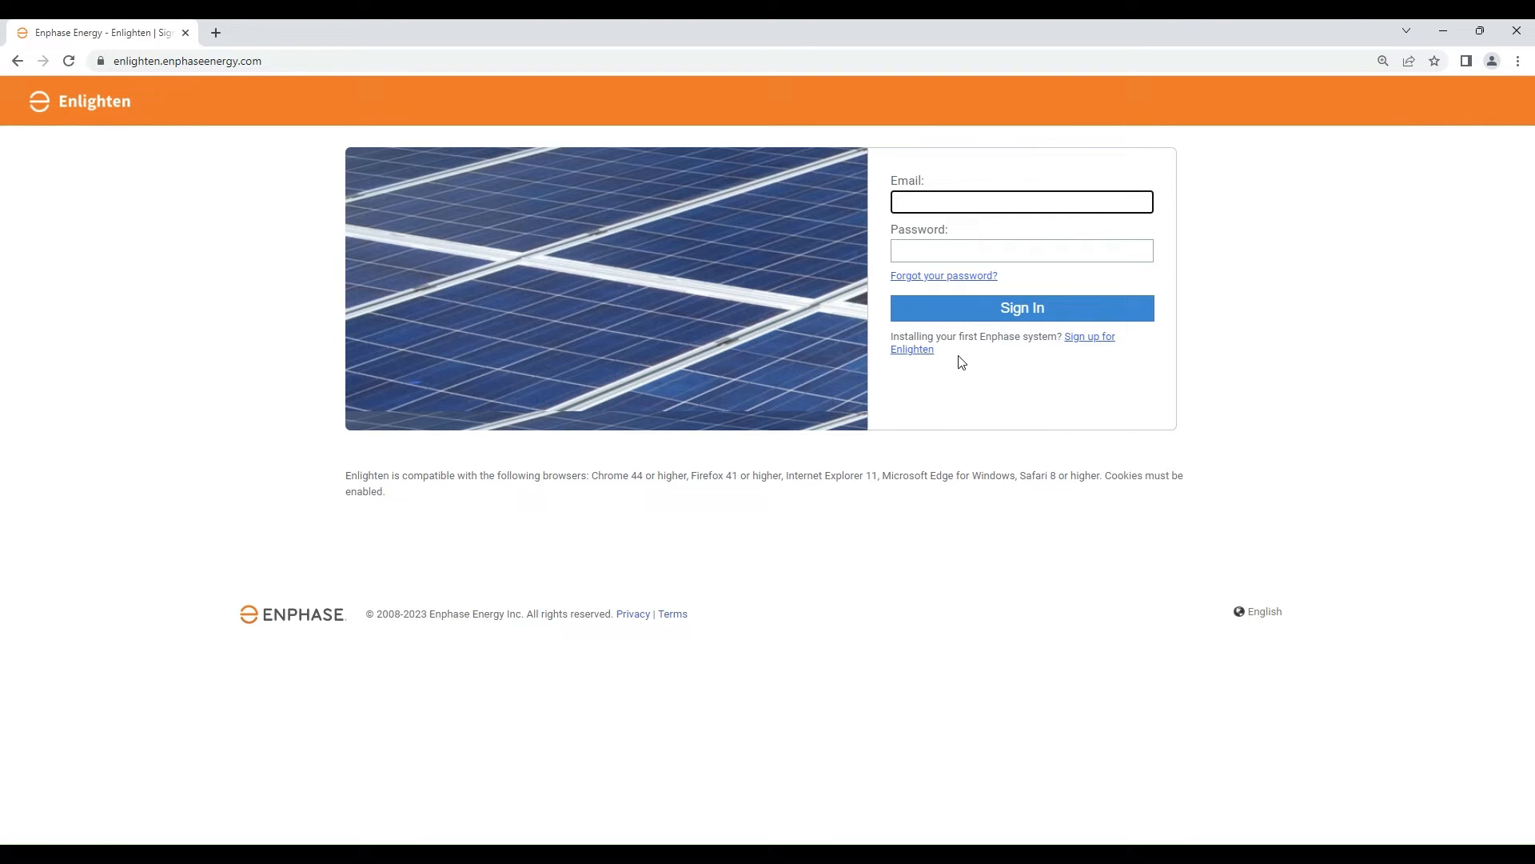
Step: Follow the 'Sign up for Enlighten' link from the sign-in page
{"action": "left_click", "coordinate": [1089, 336]}
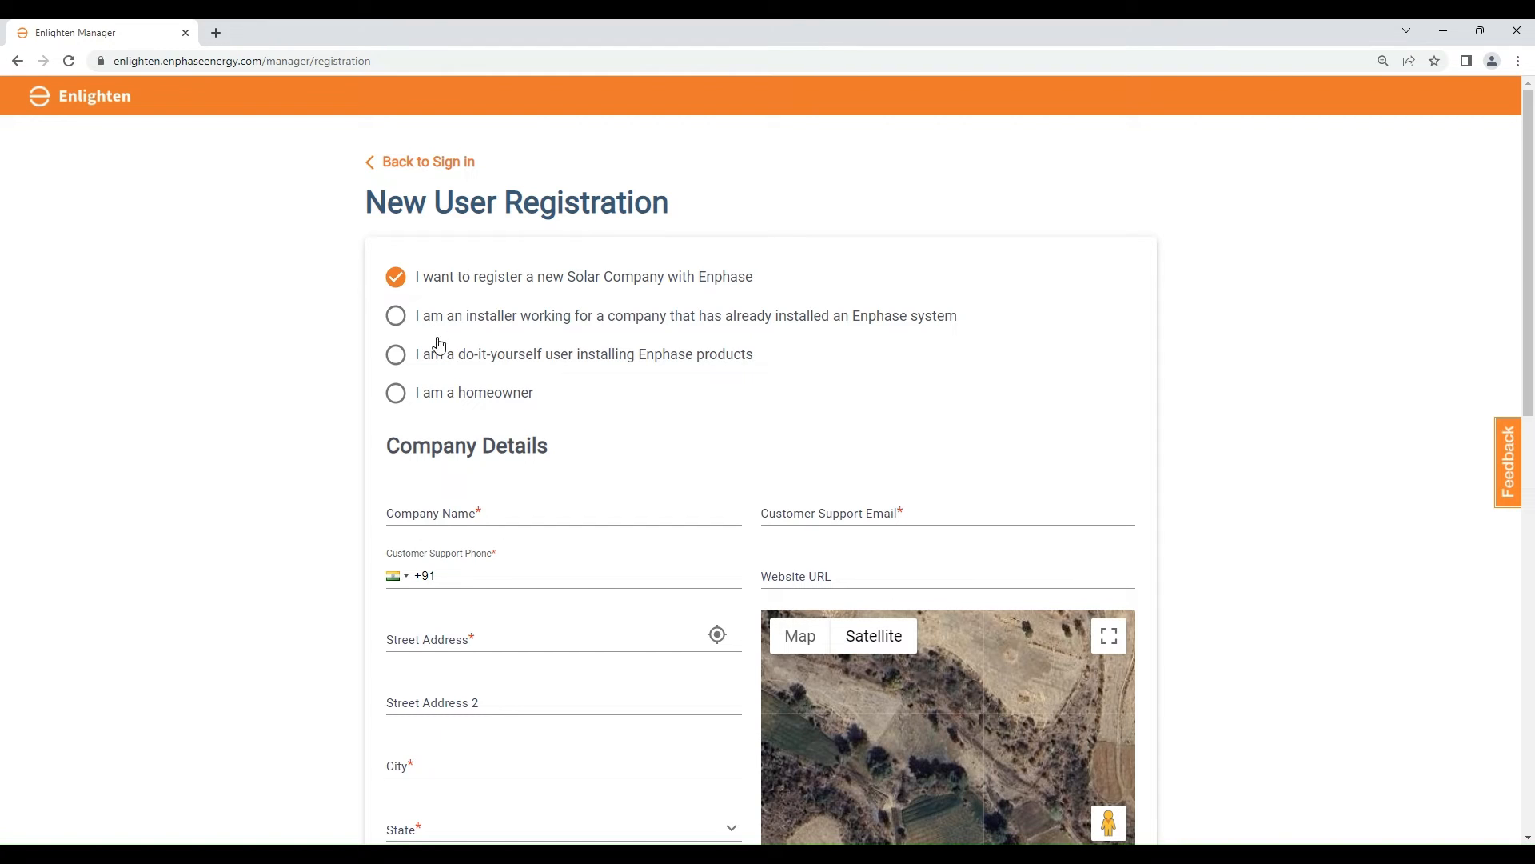
{"action": "mouse_move", "coordinate": [489, 409]}
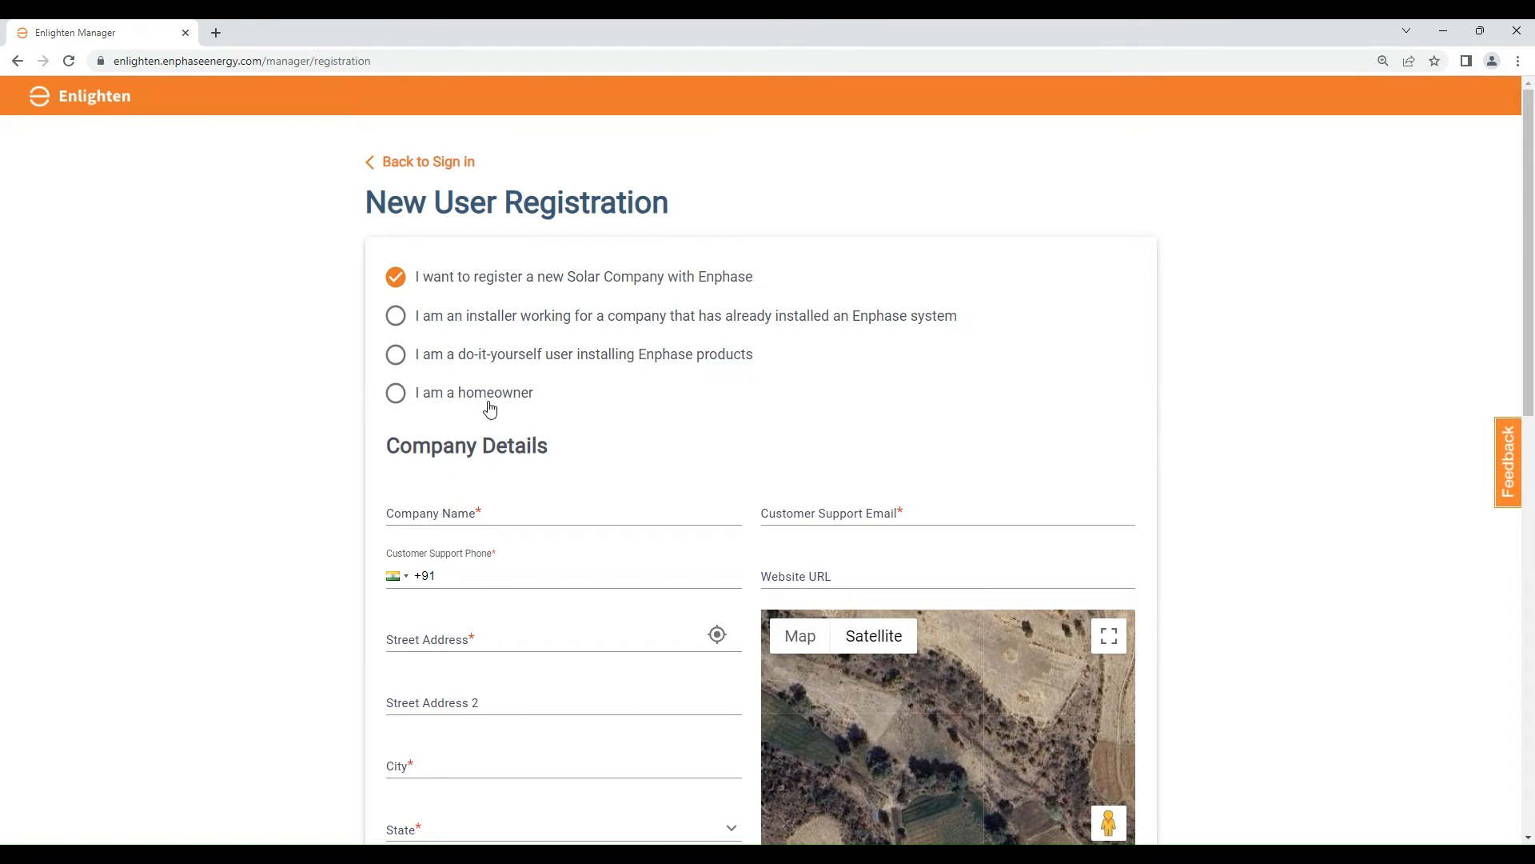
Step: Register as a homeowner, entering the verification code and new password, and submit
{"action": "left_click", "coordinate": [396, 393]}
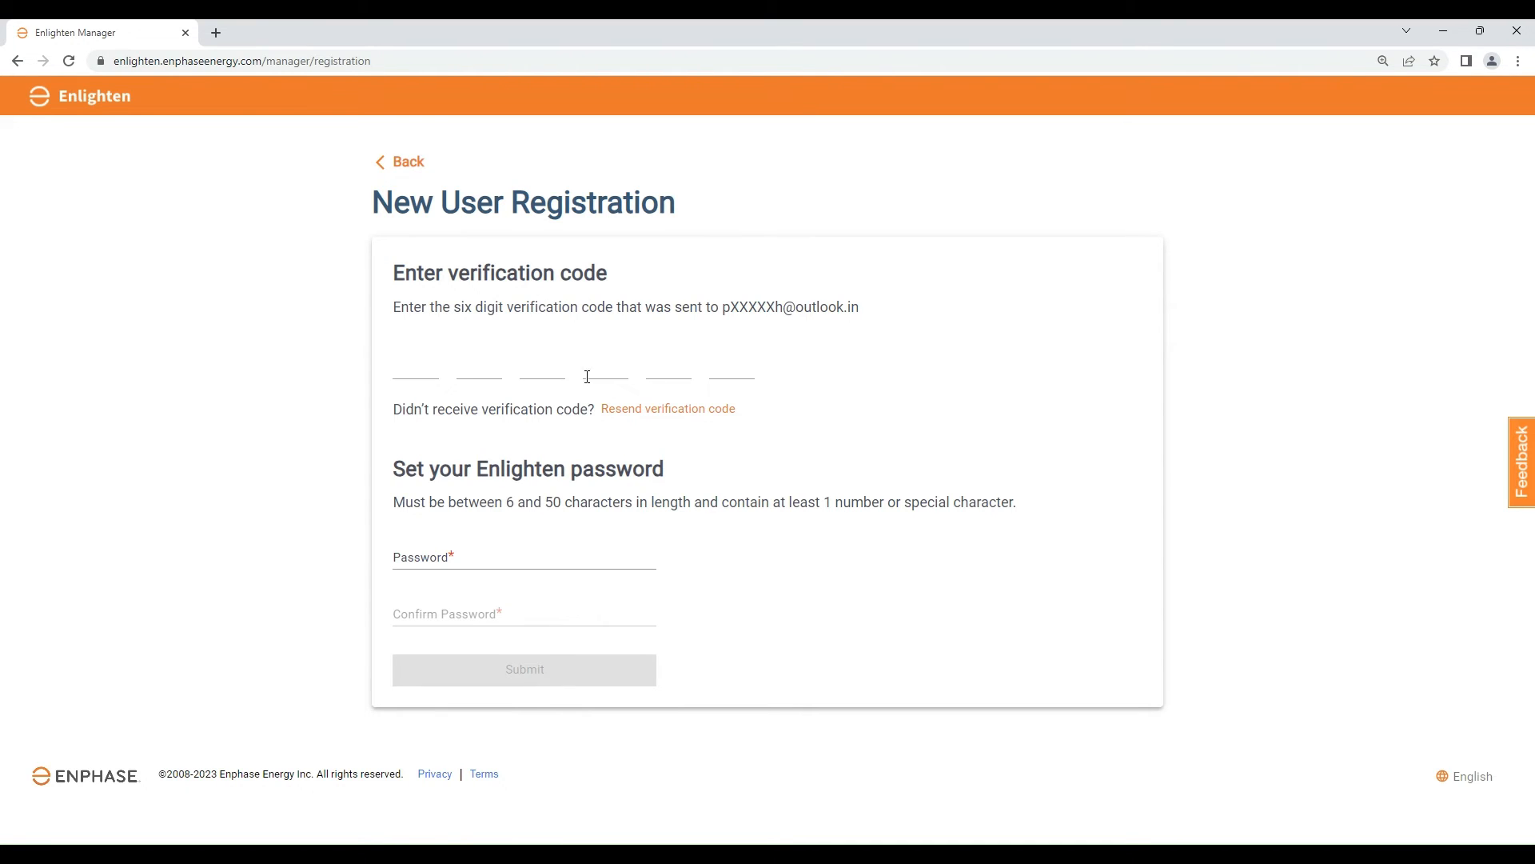
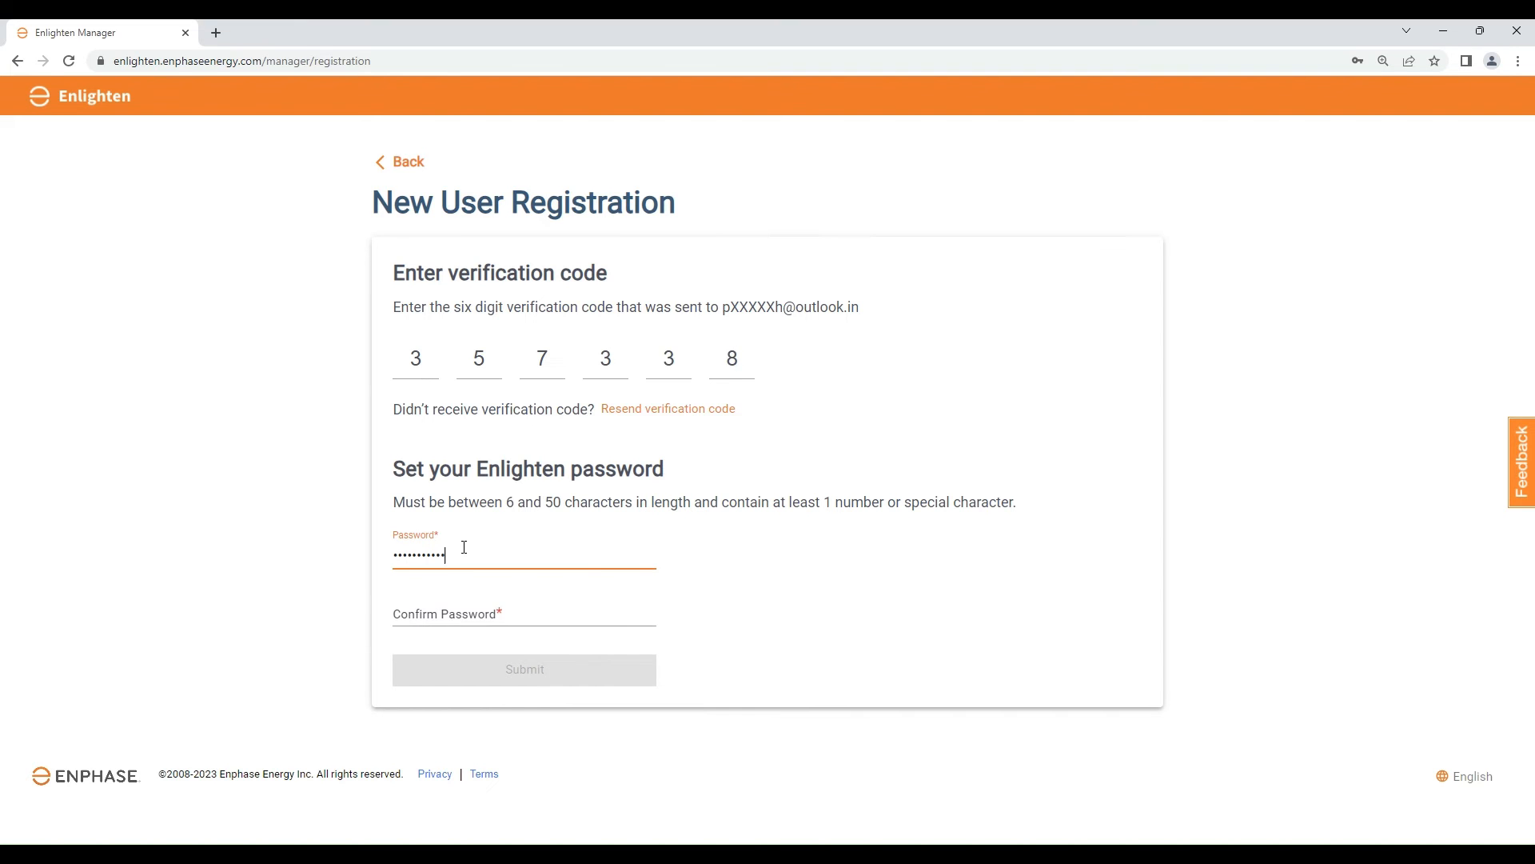
{"action": "left_click", "coordinate": [524, 668]}
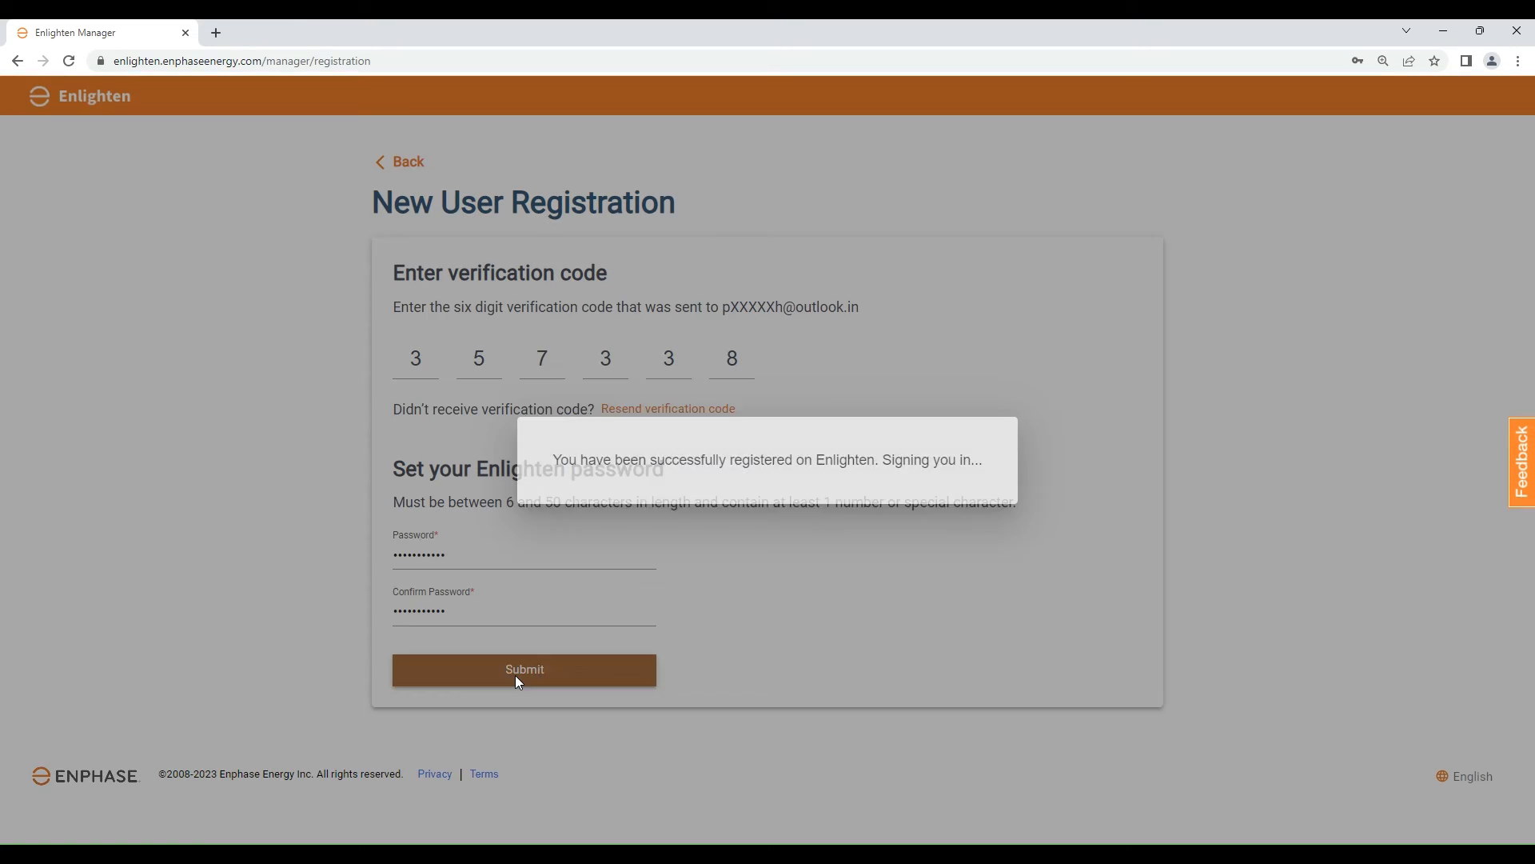